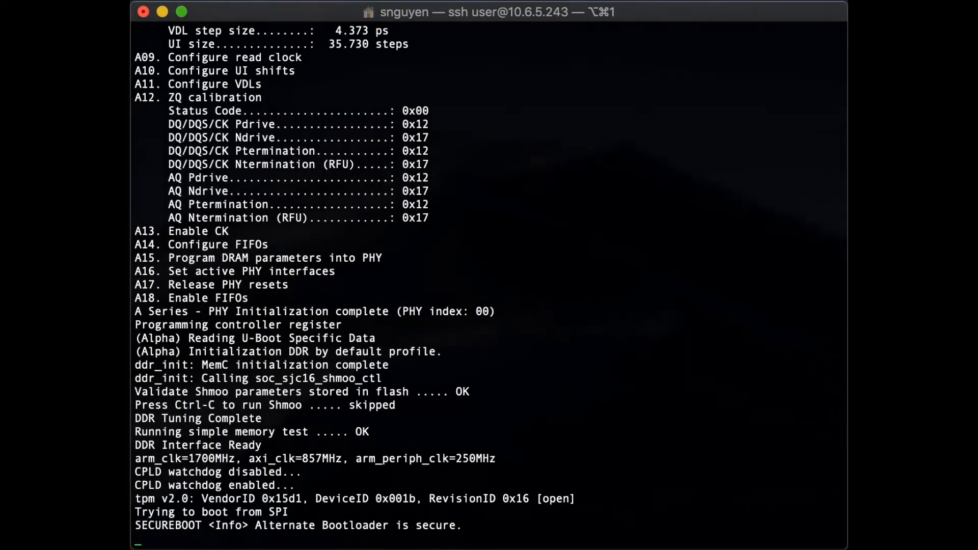
- Follow the scrolling boot output until the 5520-48W boot menu with EXOS and VOSS options appears
scroll("down", 3)
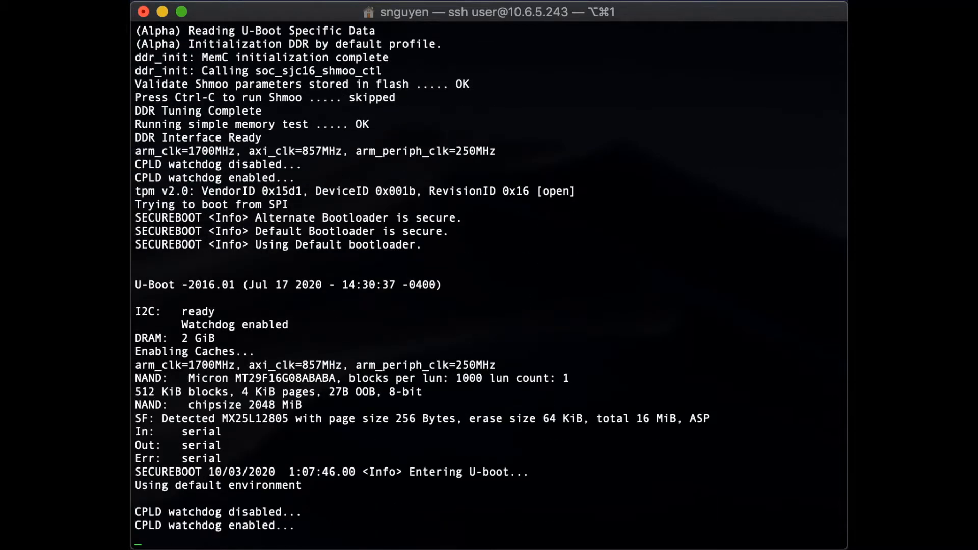
scroll("down", 3)
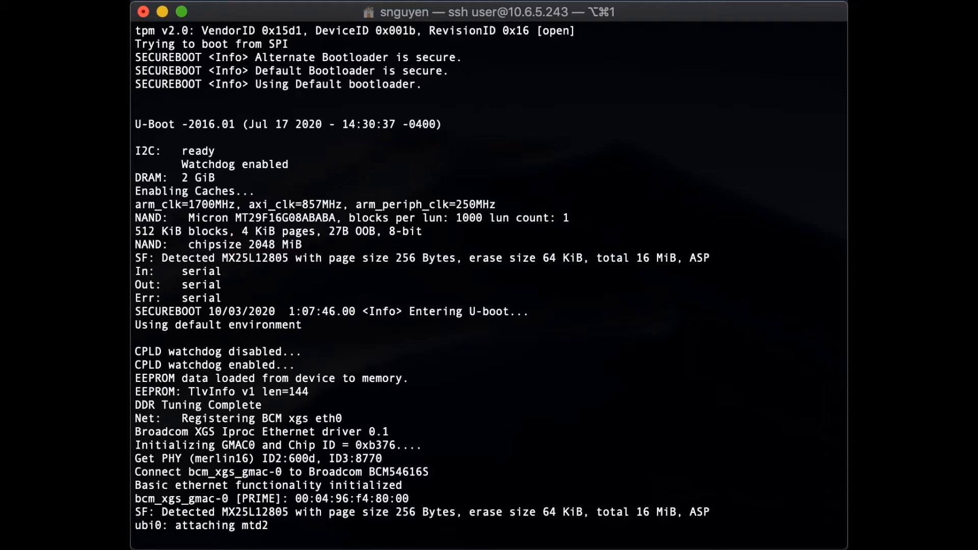
scroll("down", 3)
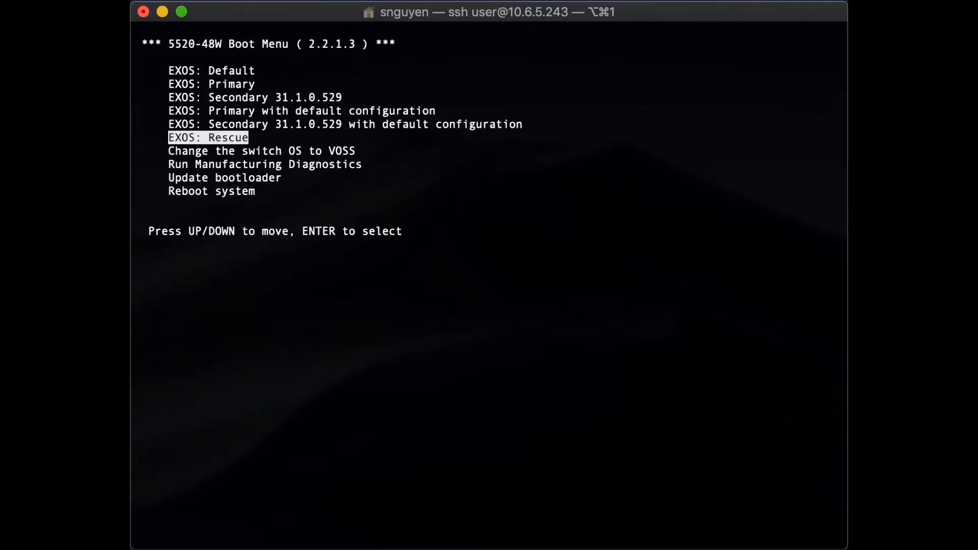
- Choose 'EXOS: Default' in the boot menu and boot the switch into EXOS
key("Down")
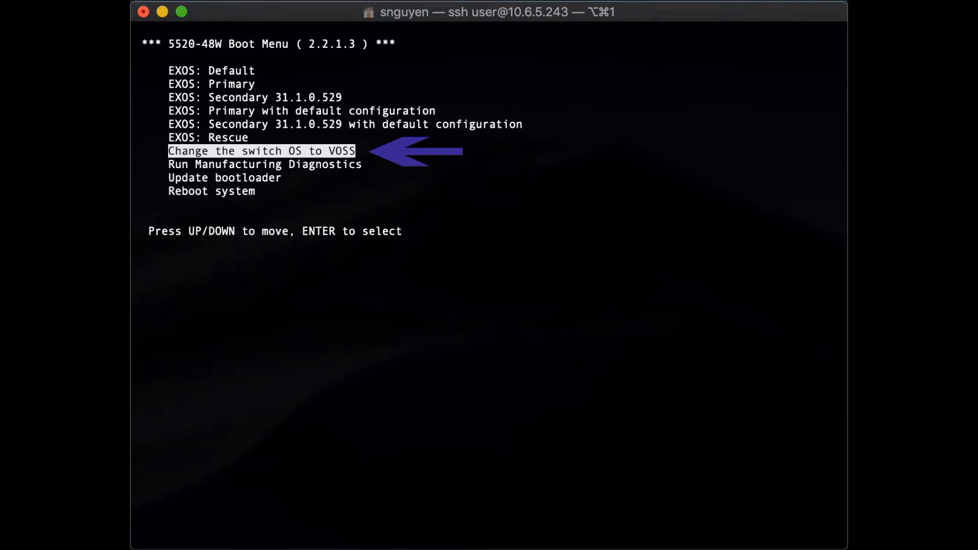
key("Up")
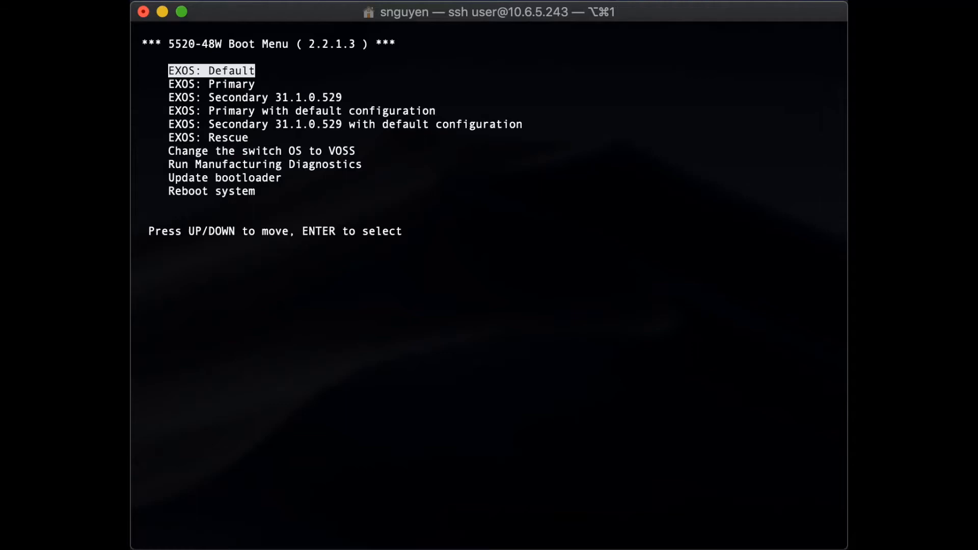
key("Return")
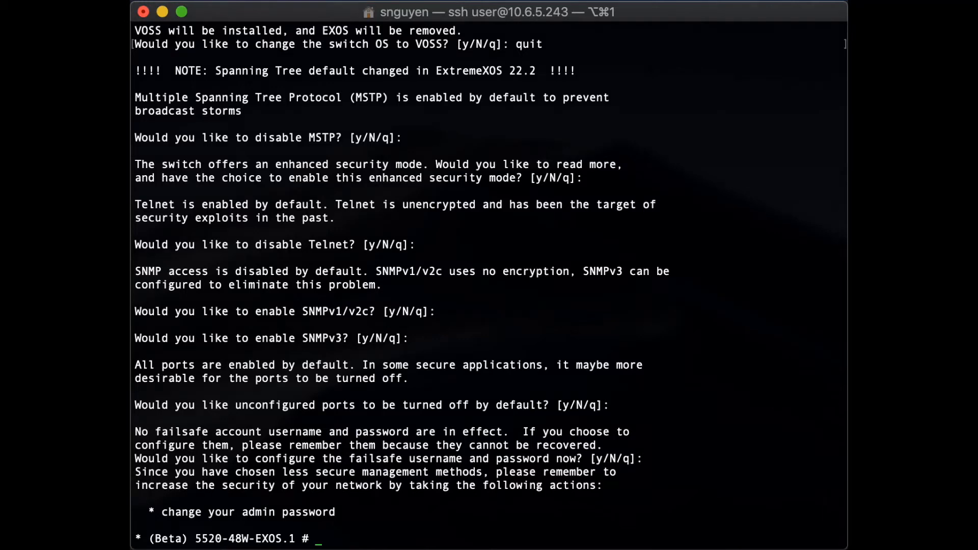
- Download image 5520.masterint257.voss from 10.6.255.6 via VR-Mgmt to convert the switch to VOSS
type("download image 10.6.255.6 /firmware/images/5520.masterint257.voss VR-Mgmt")
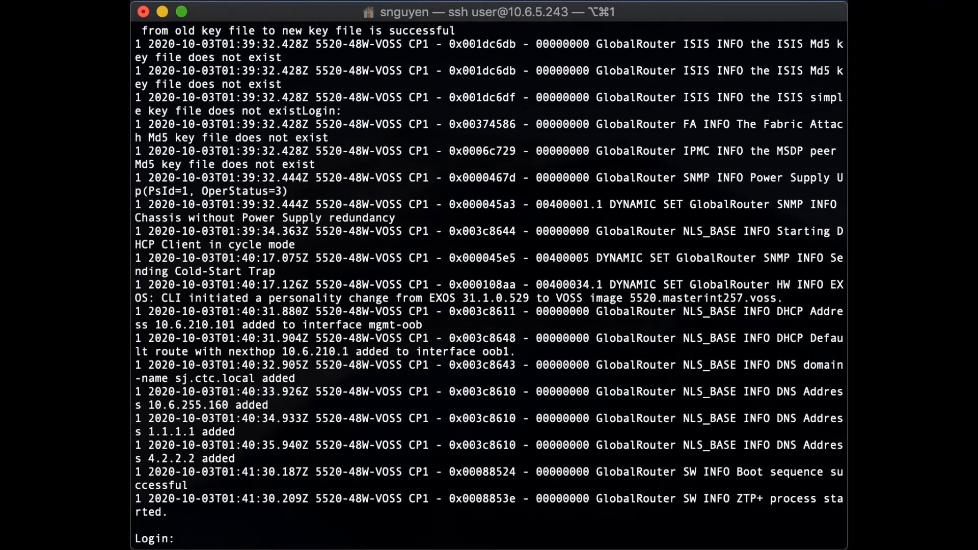
- Log into VOSS as rwa and run 'show software' to check the running version
type("rwa")
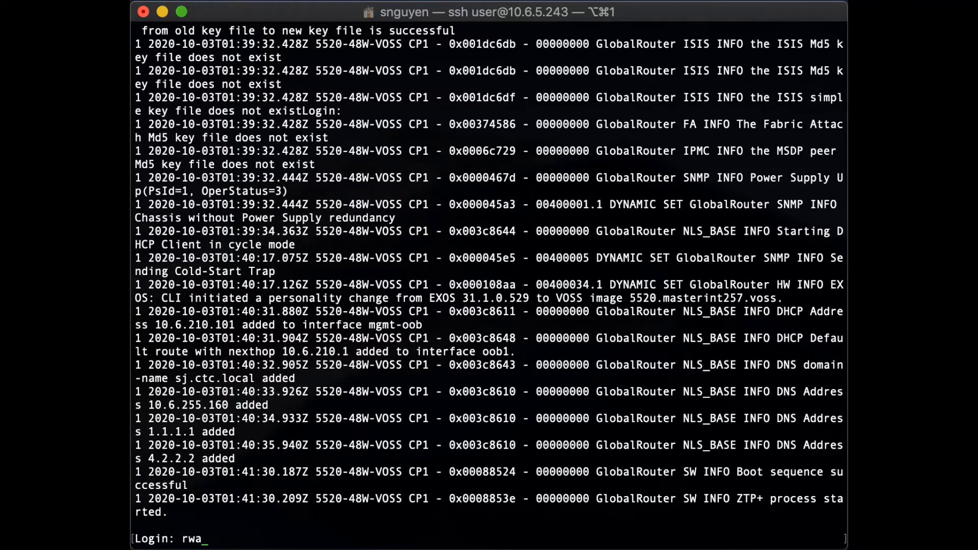
key("Return")
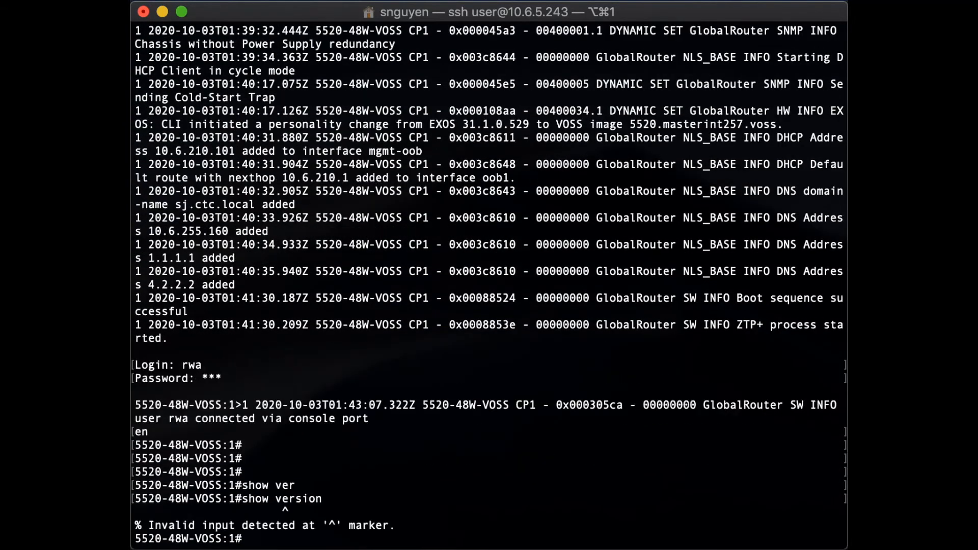
type("show software")
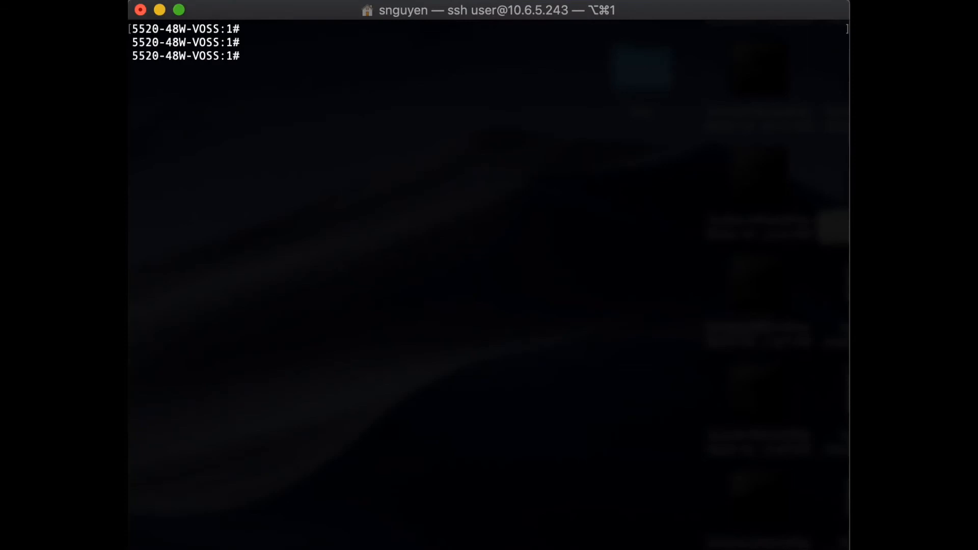
- Add and activate summit_arm-31.1.0.529.xos, confirm with 'y', and enter 'reset'
type("software add summit_arm-31.1.0.529.xos")
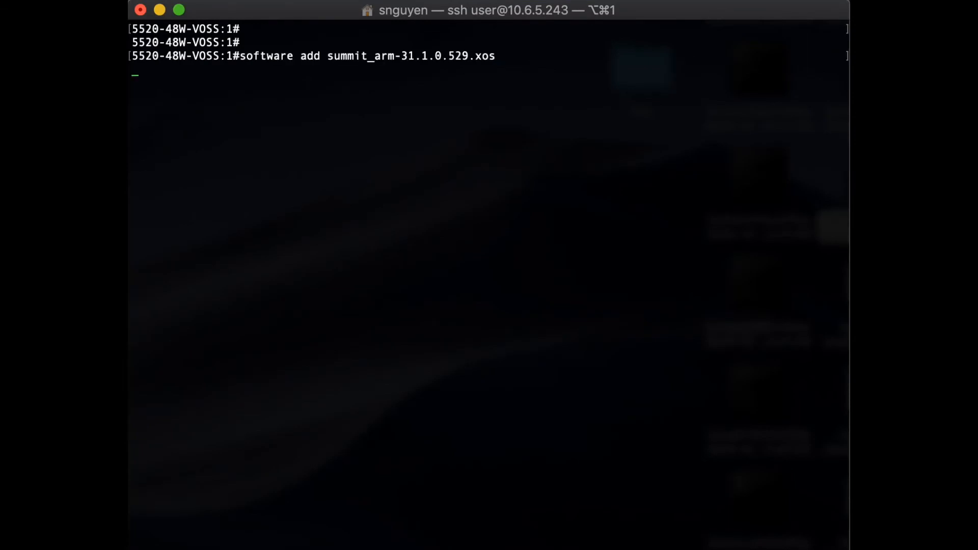
type("software activate summit_arm-31.1.0.529.xos")
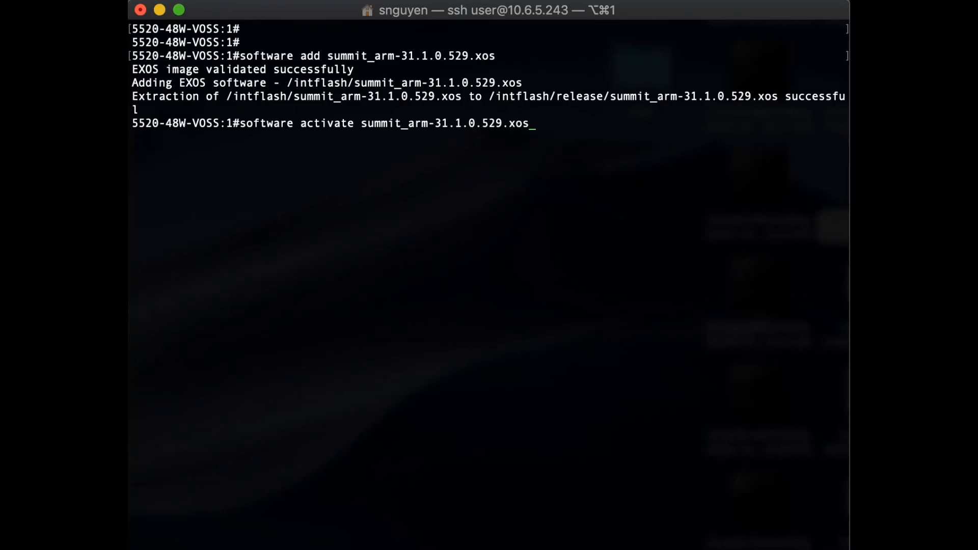
key("Return")
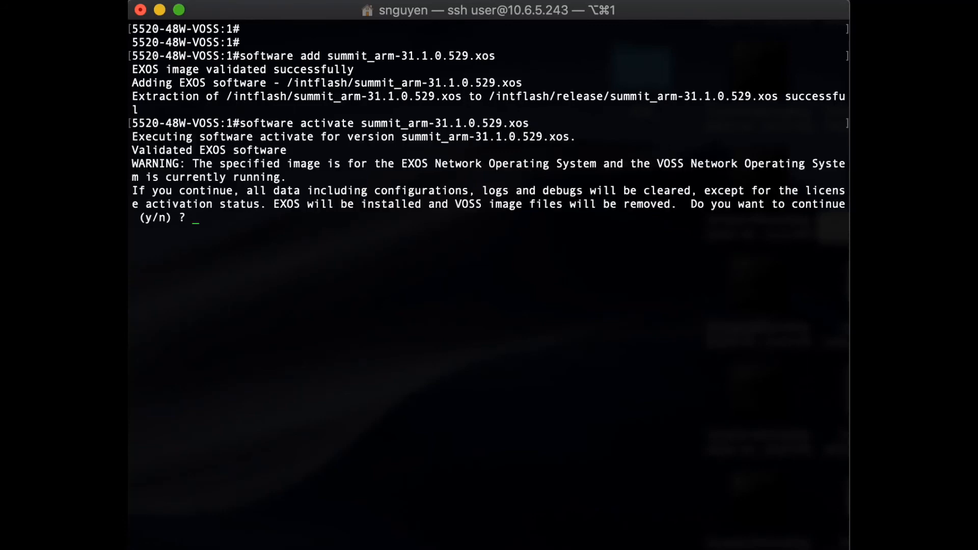
type("y")
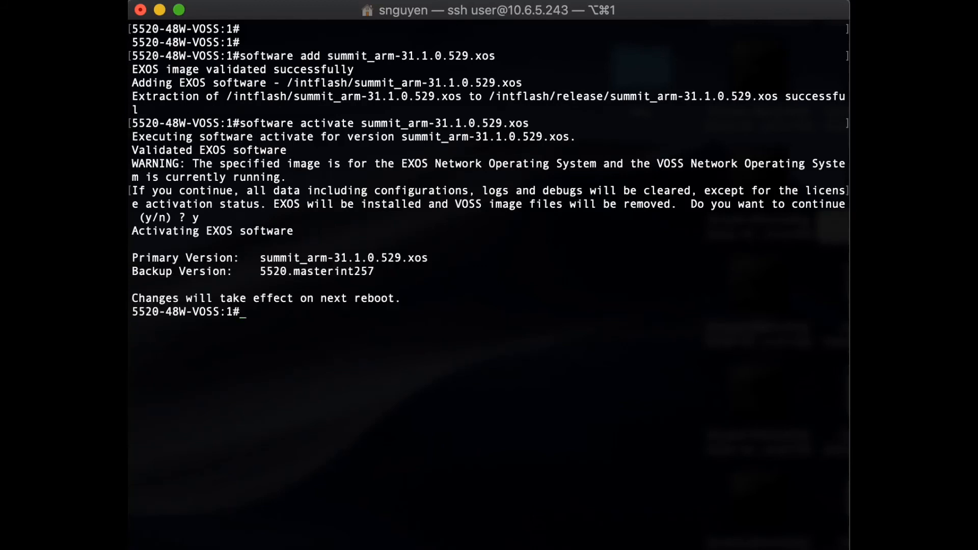
type("reset")
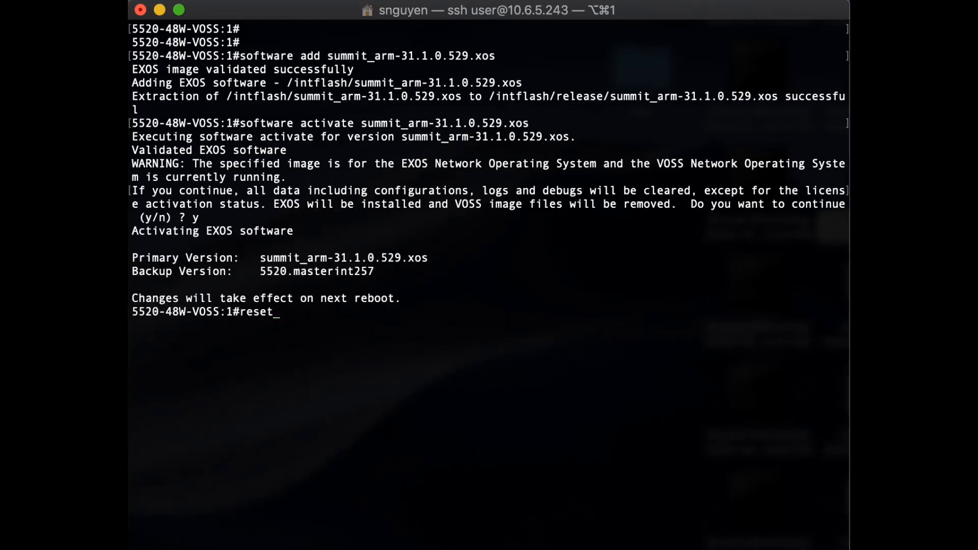